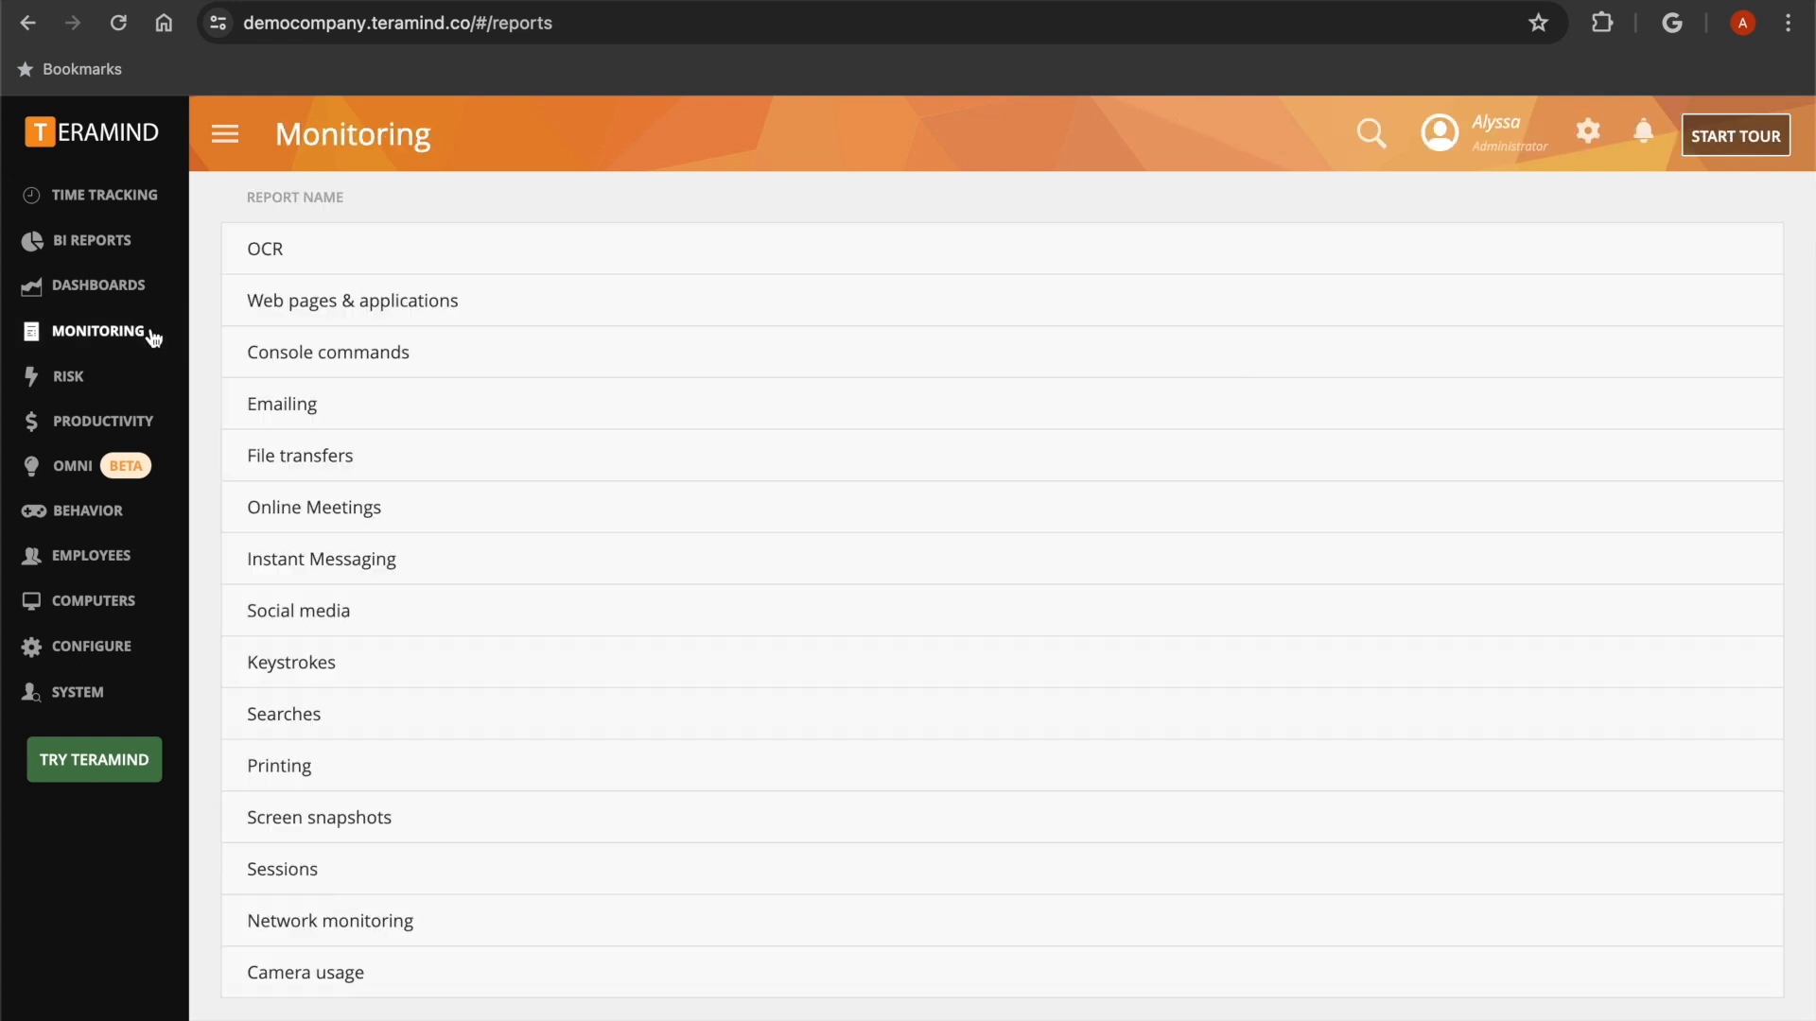
- Run a Fulltext OCR search for 'sensitive data' over May 20 – Jun 18, 2024
left_click(264, 248)
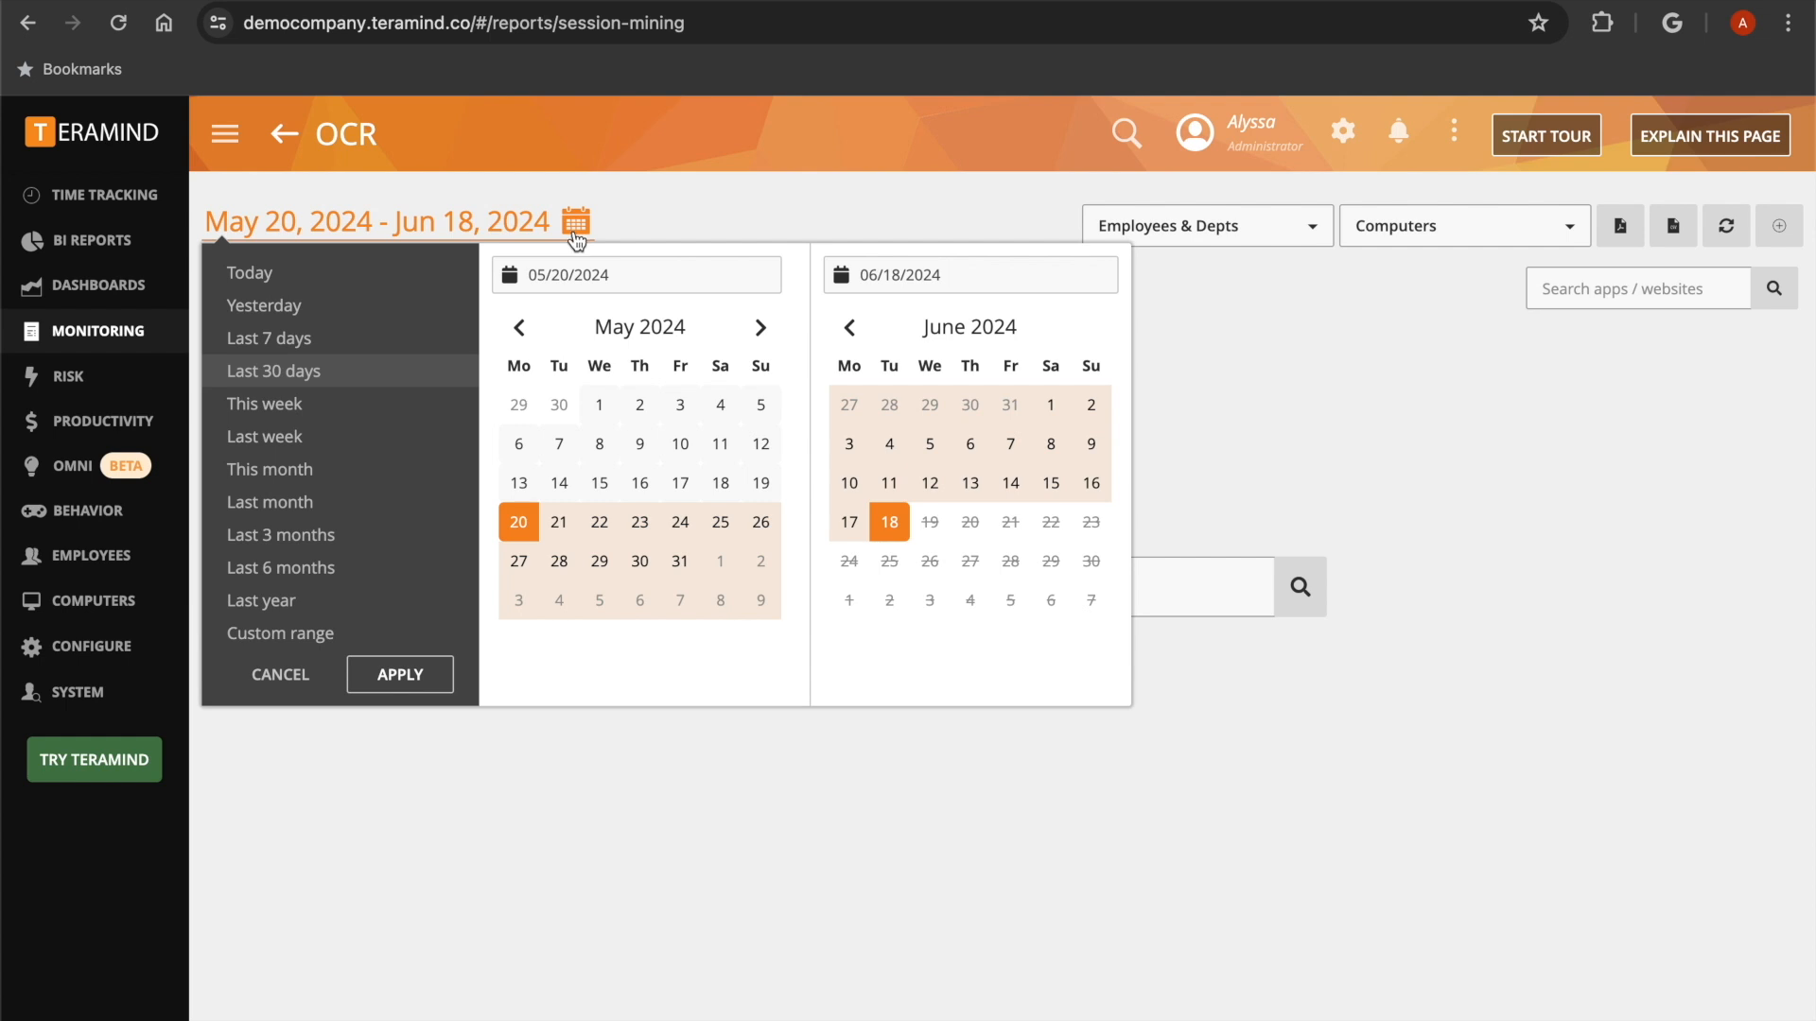
type("sensitive data")
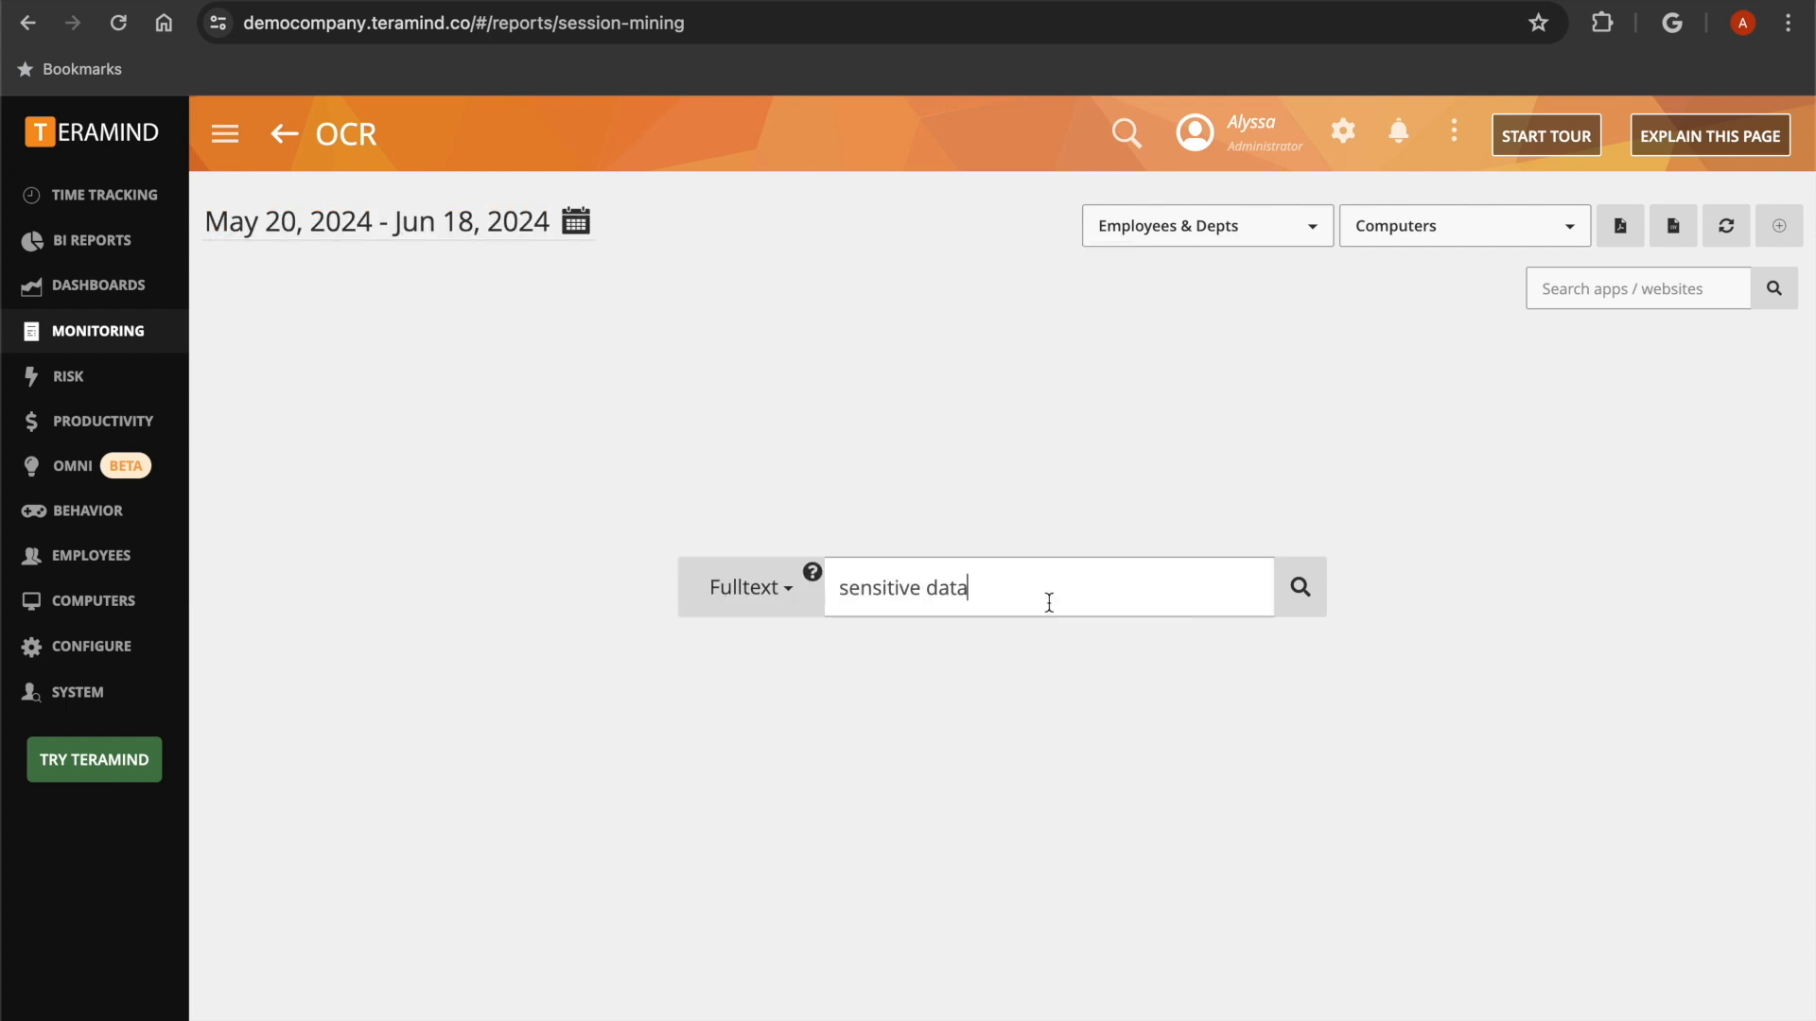
left_click(749, 586)
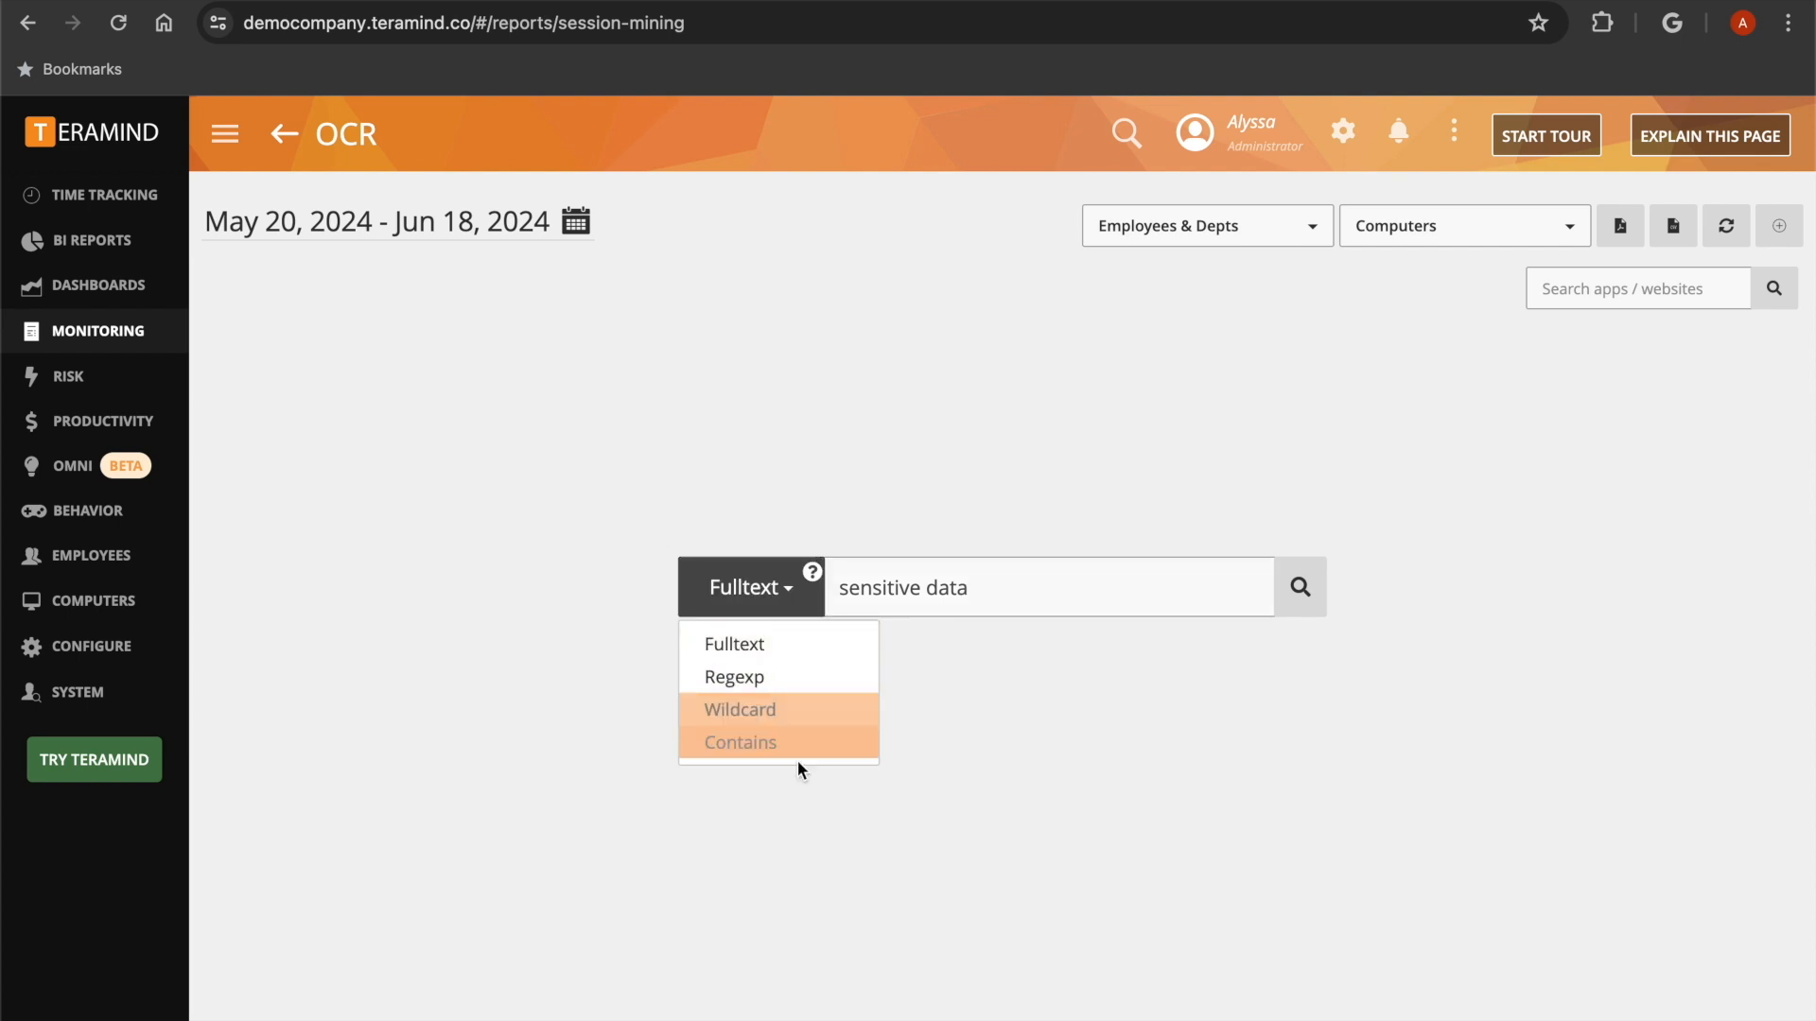
left_click(1300, 586)
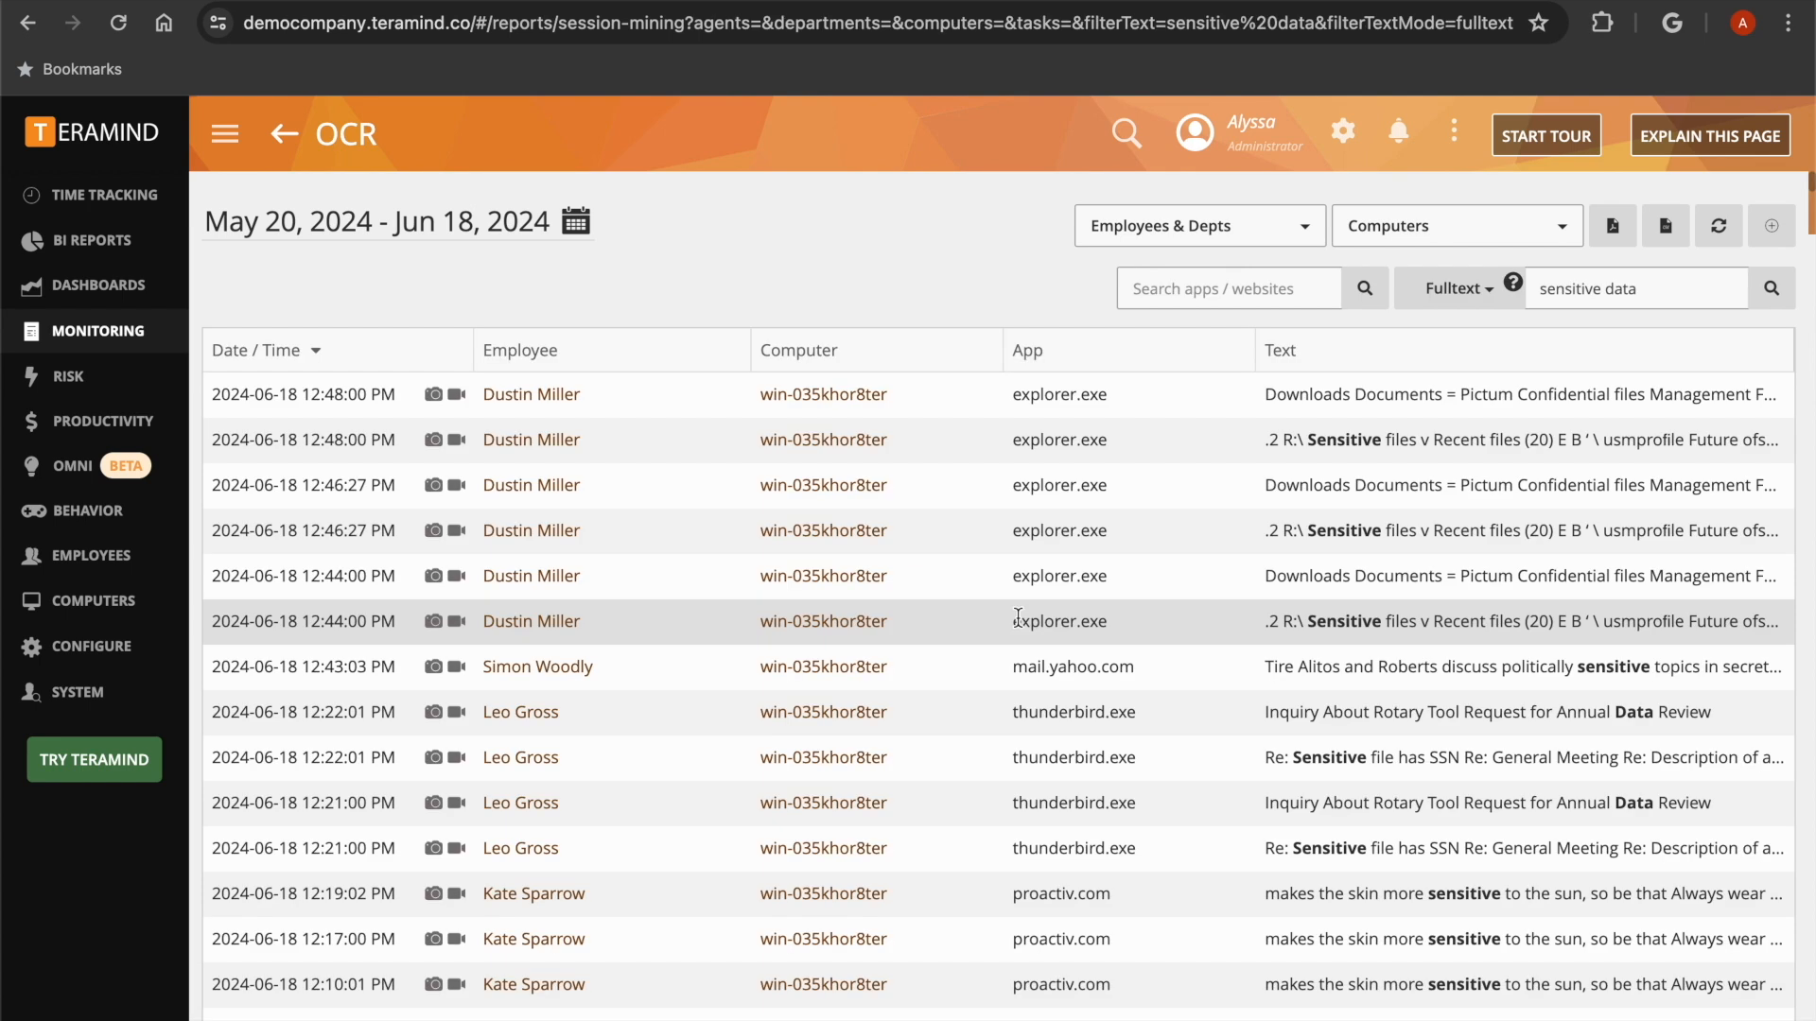
mouse_move(1034, 664)
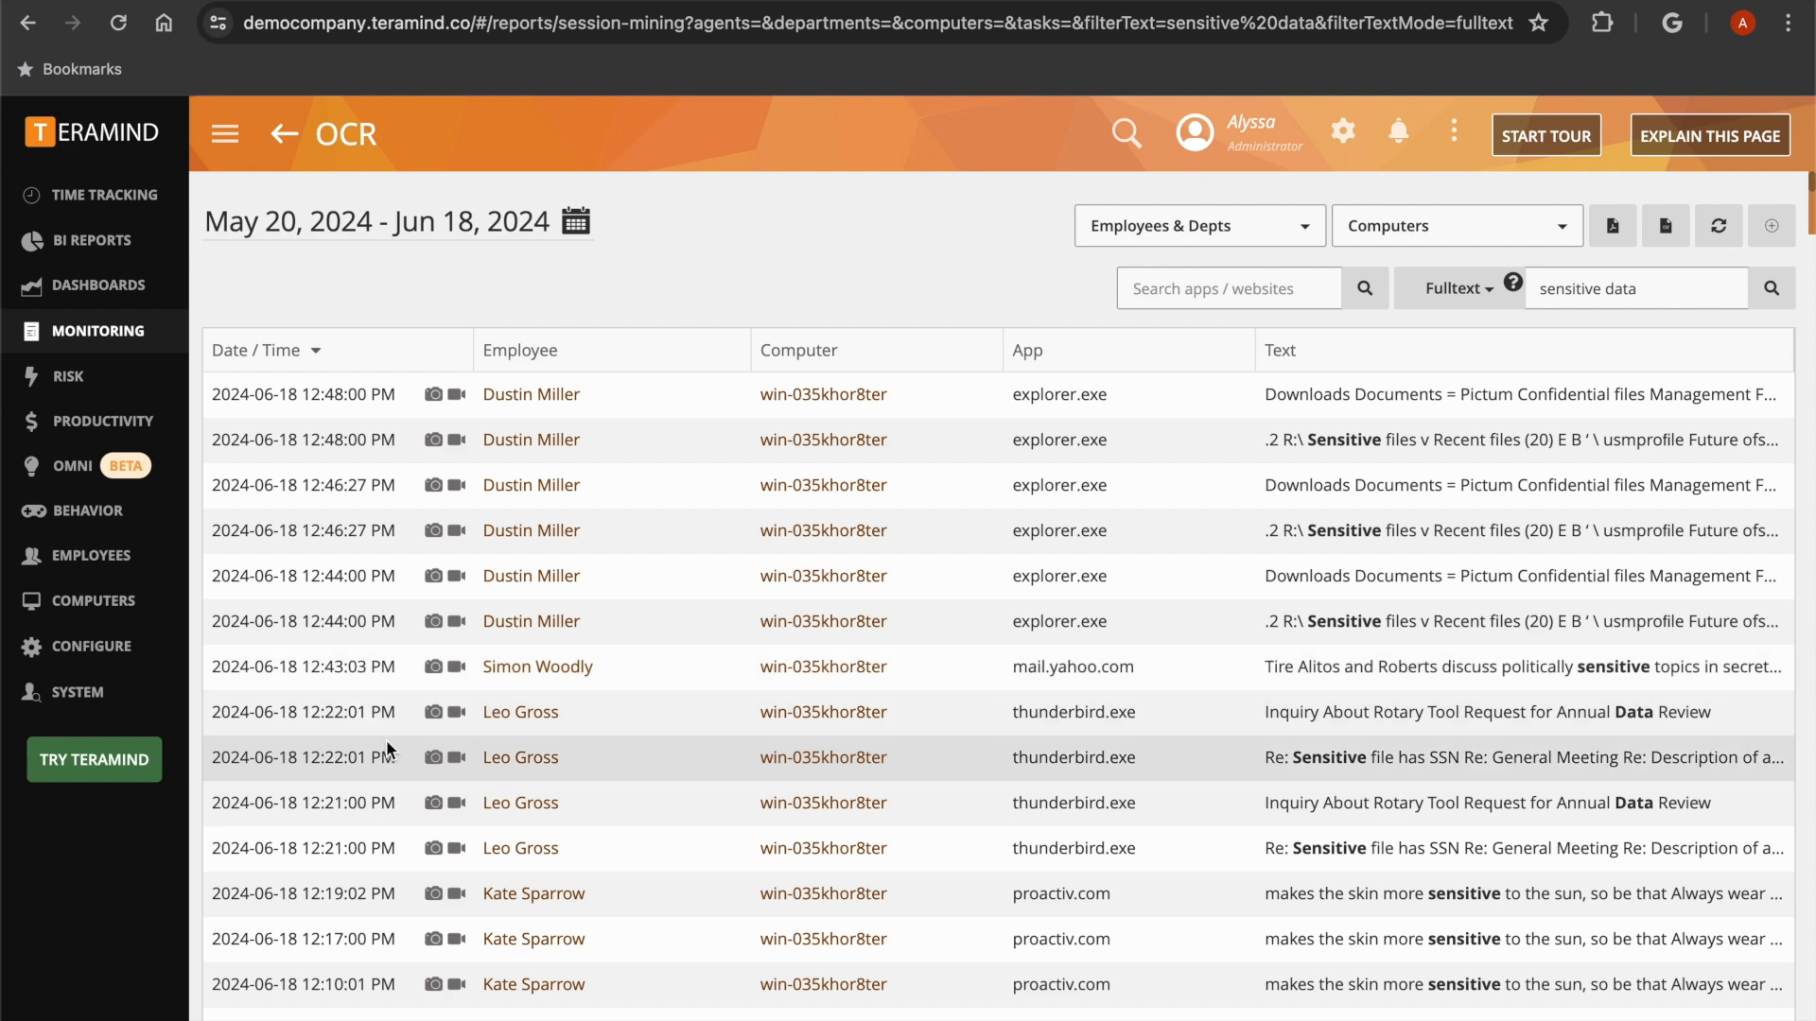
mouse_move(622, 751)
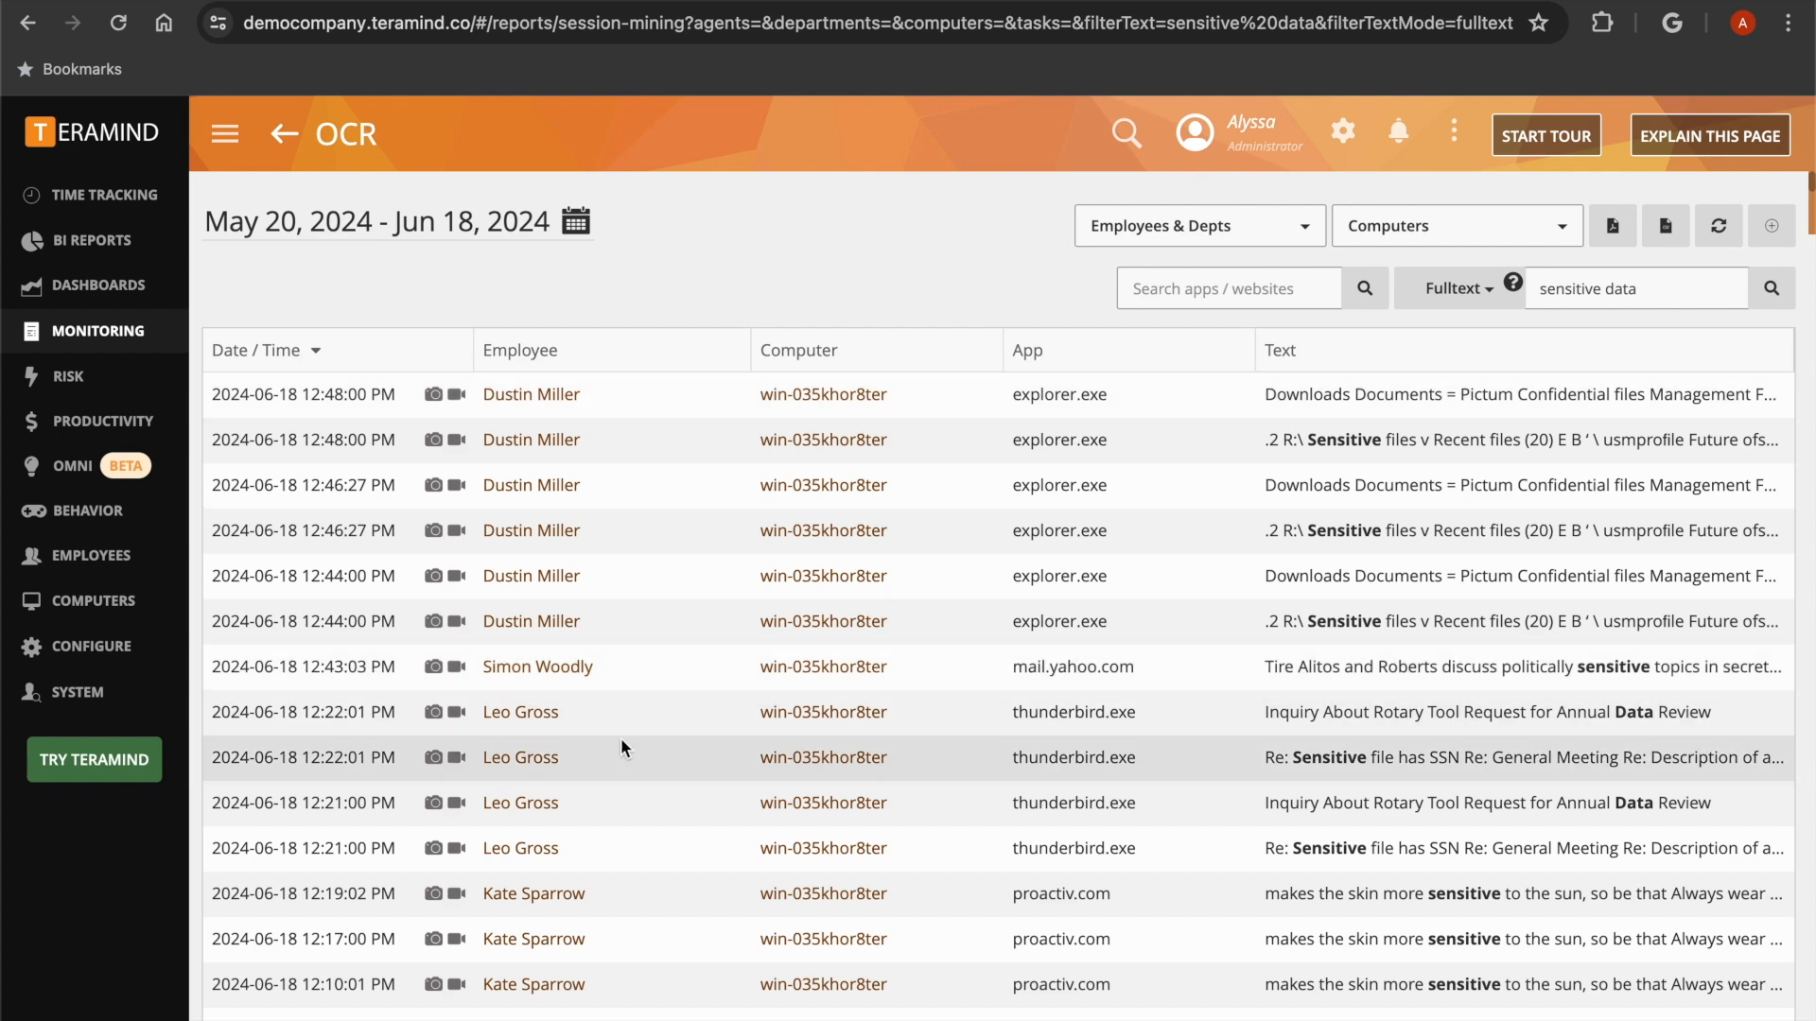
mouse_move(927, 804)
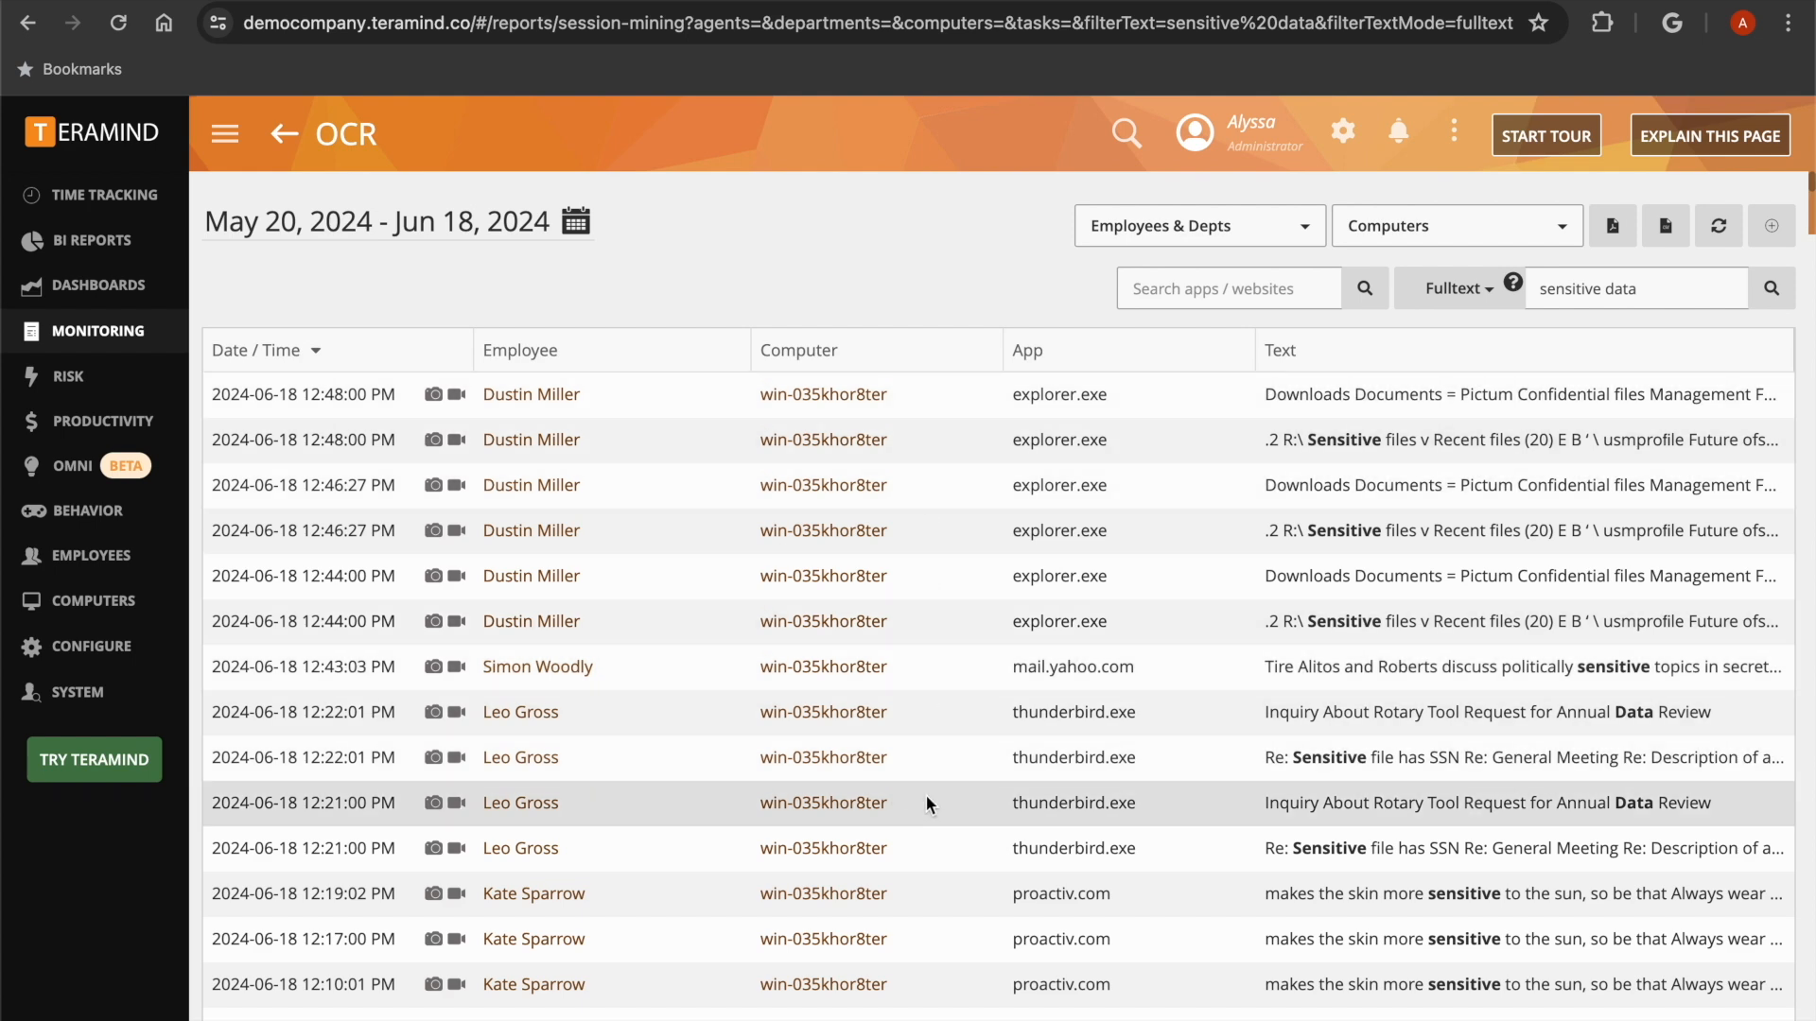
mouse_move(1153, 469)
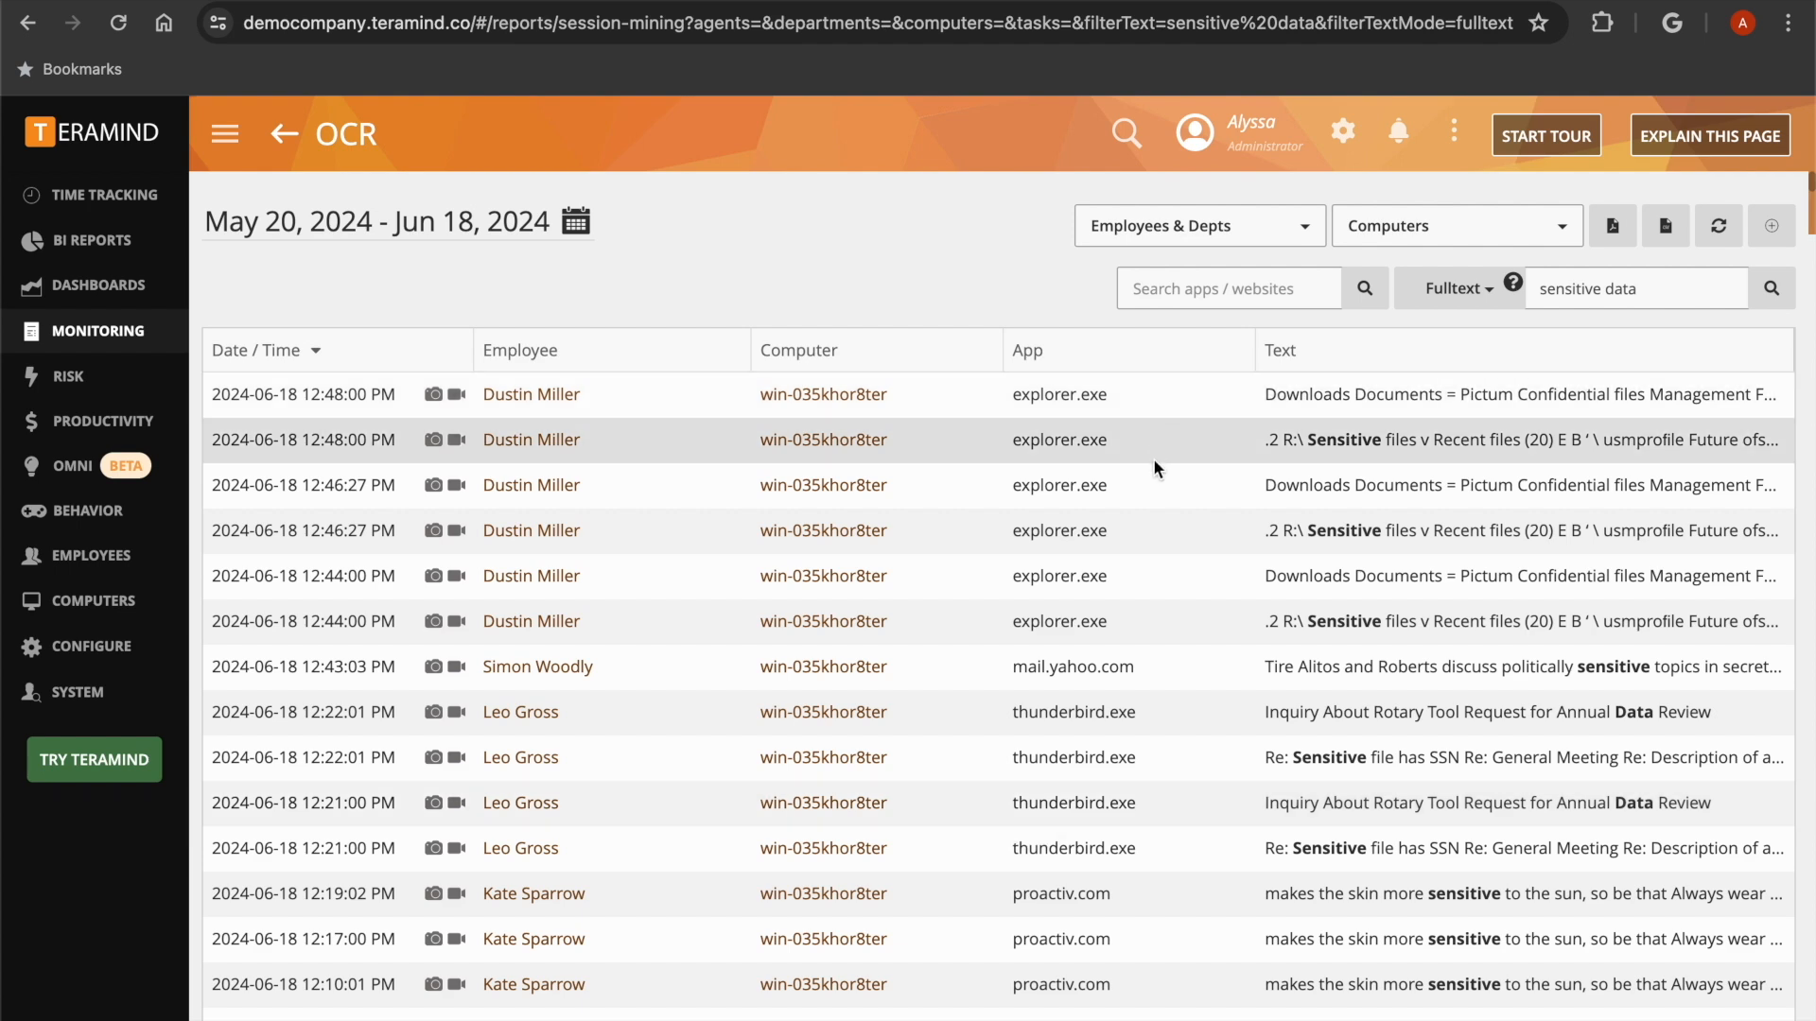
mouse_move(1142, 785)
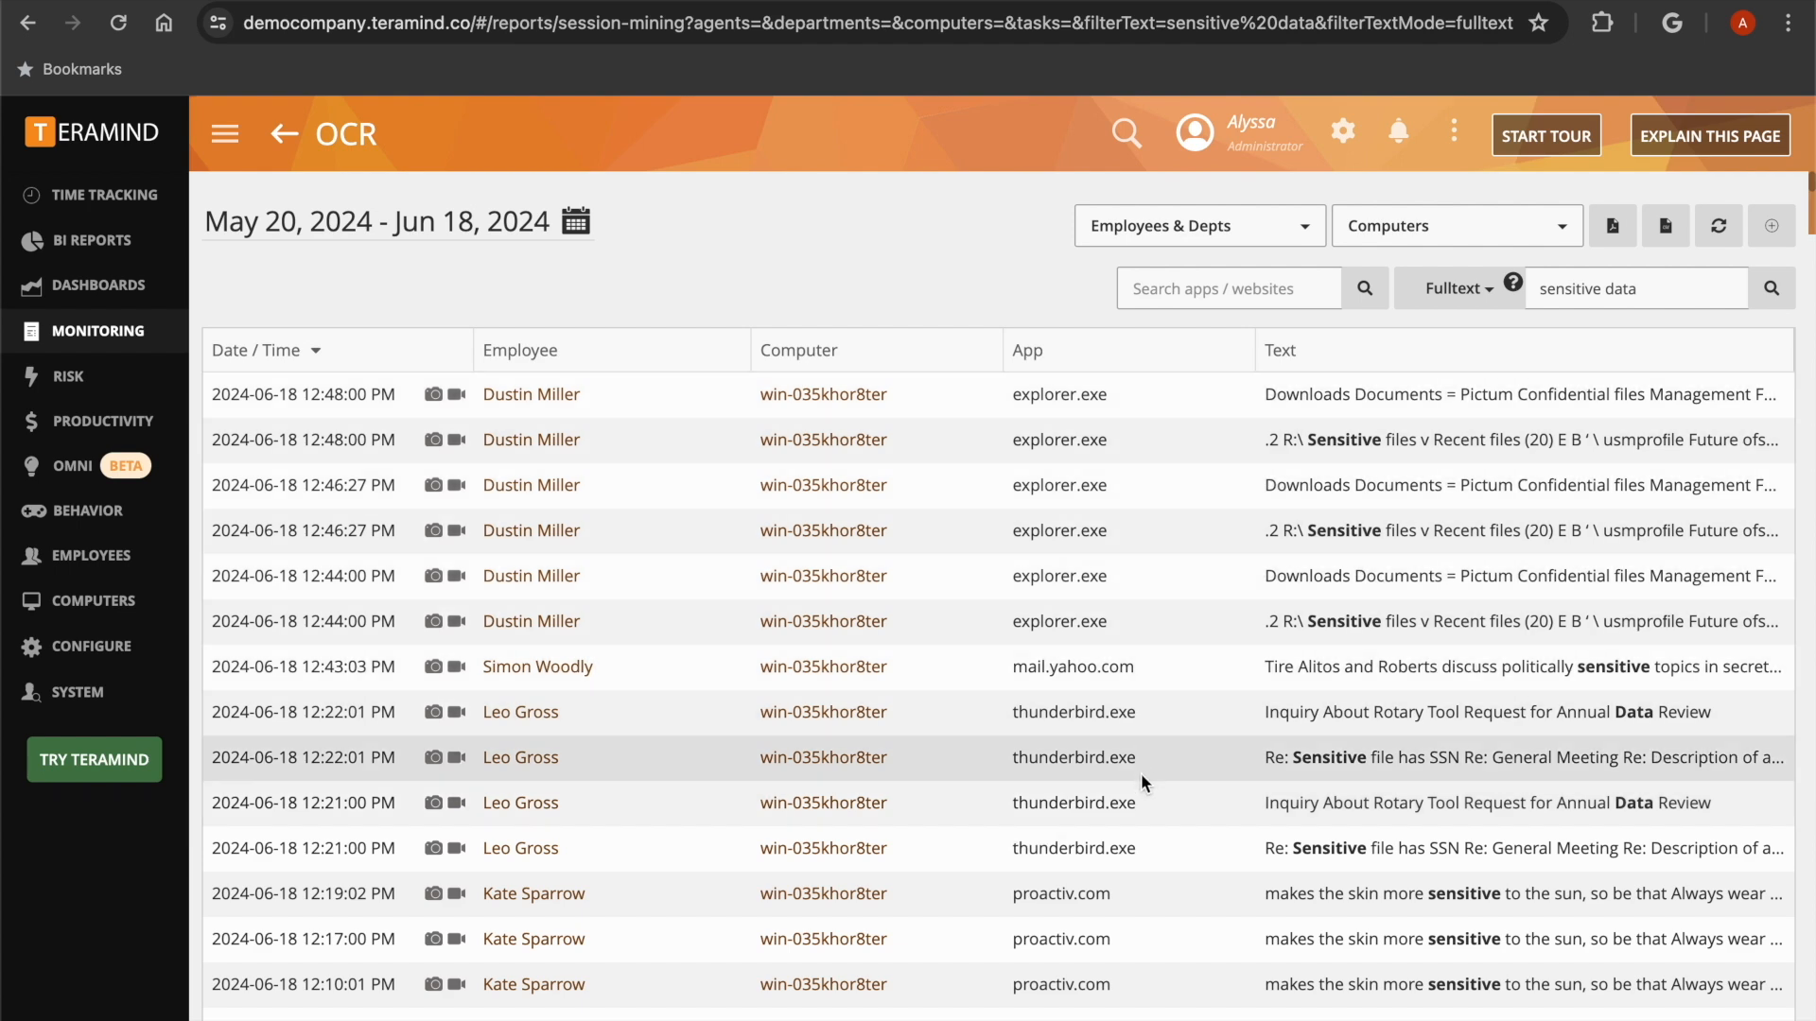
mouse_move(1585, 394)
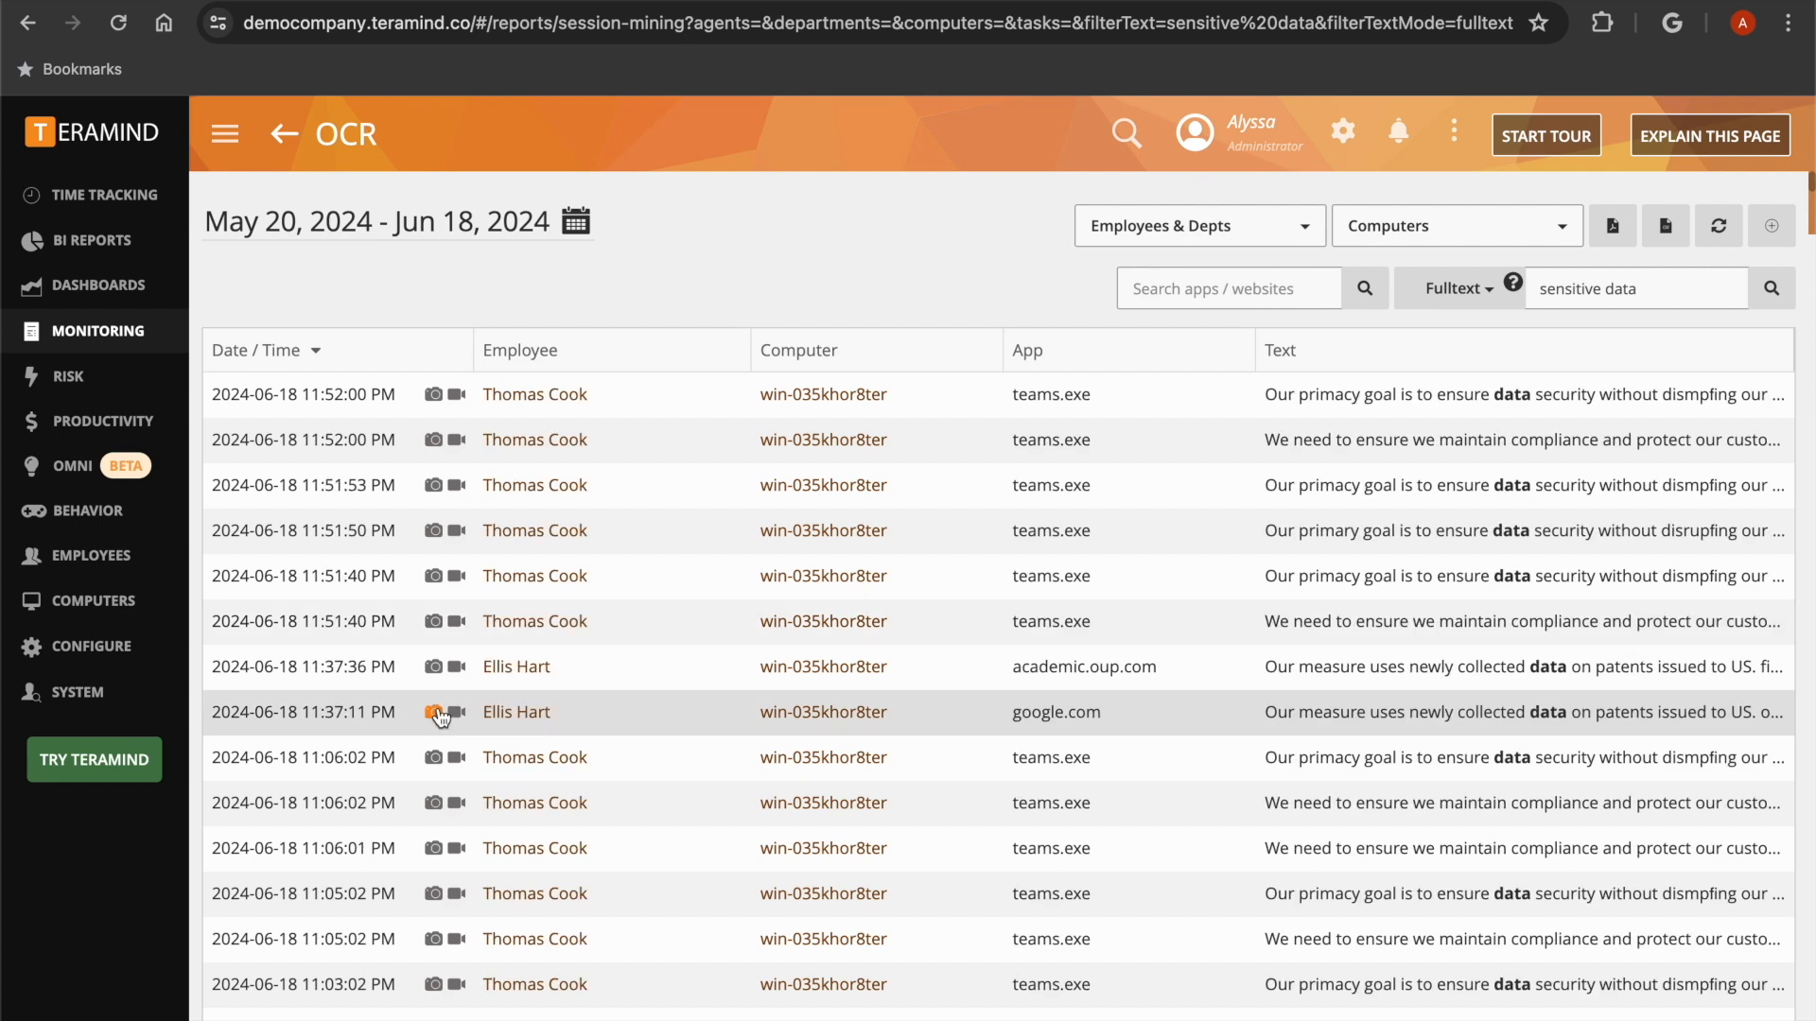
- View a match's Teams chat screenshot, then play the 10:33:06 PM explorer.exe session recording
left_click(435, 715)
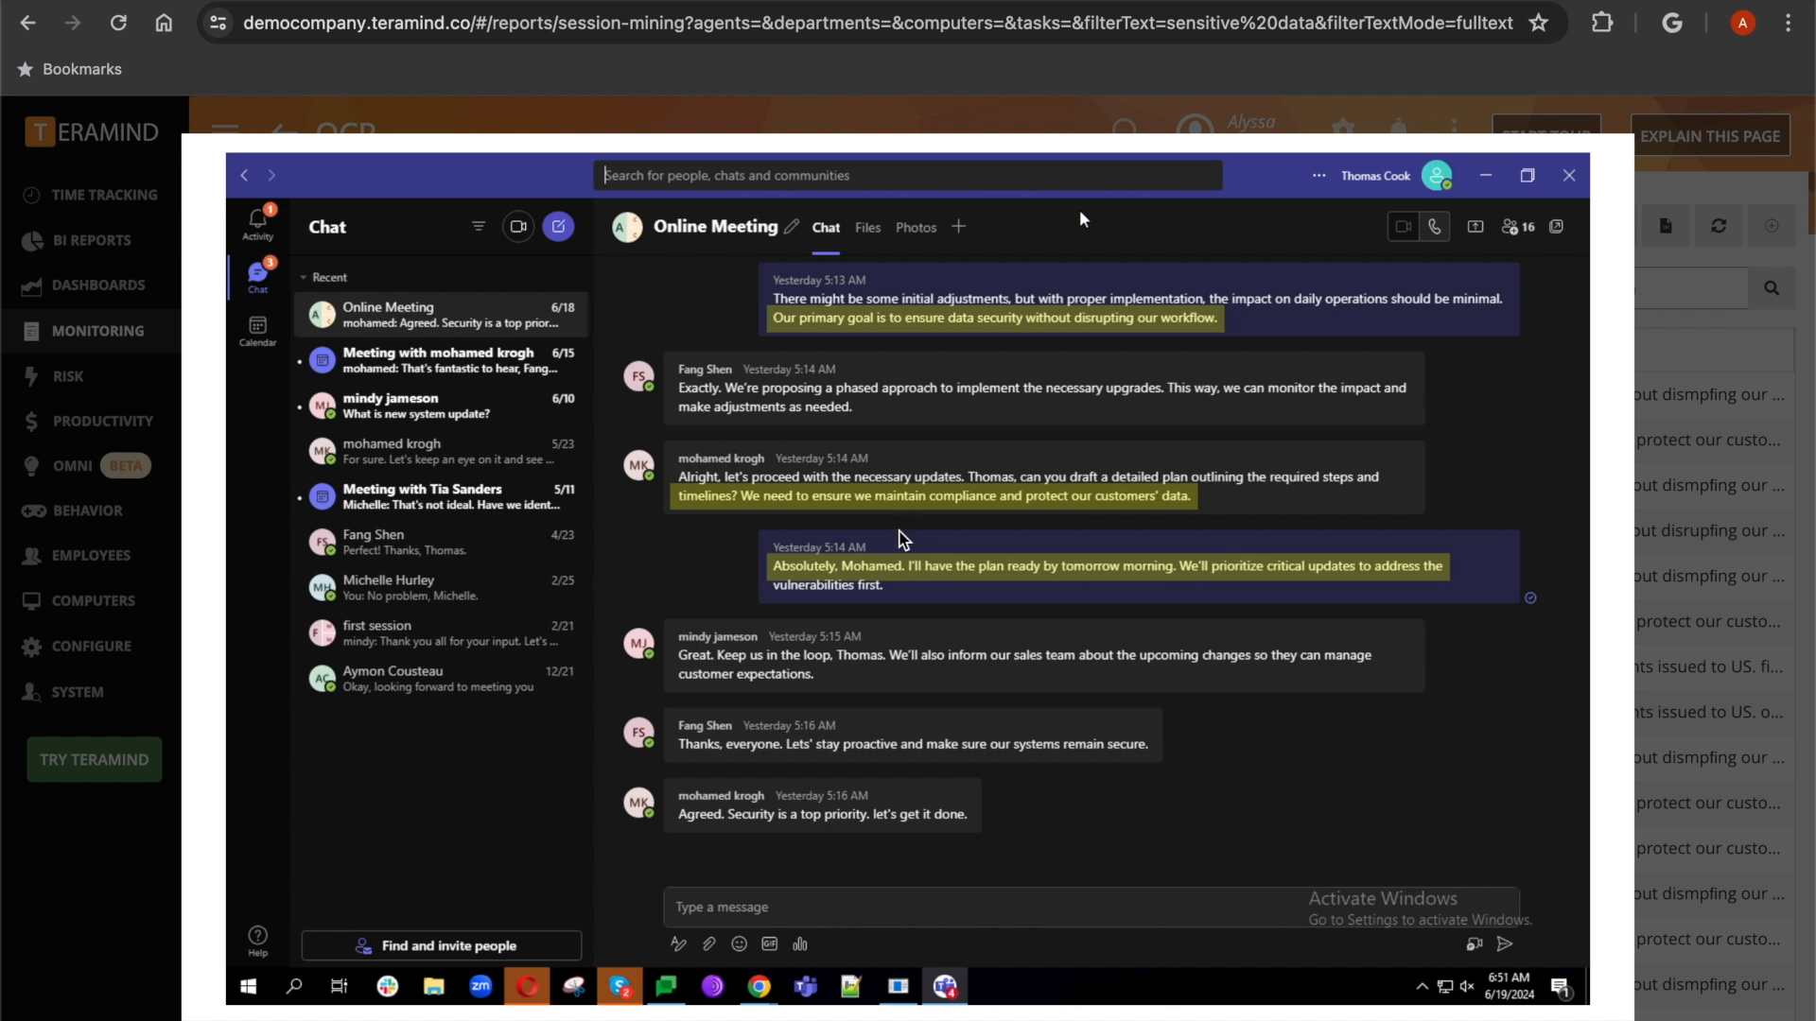
mouse_move(968, 551)
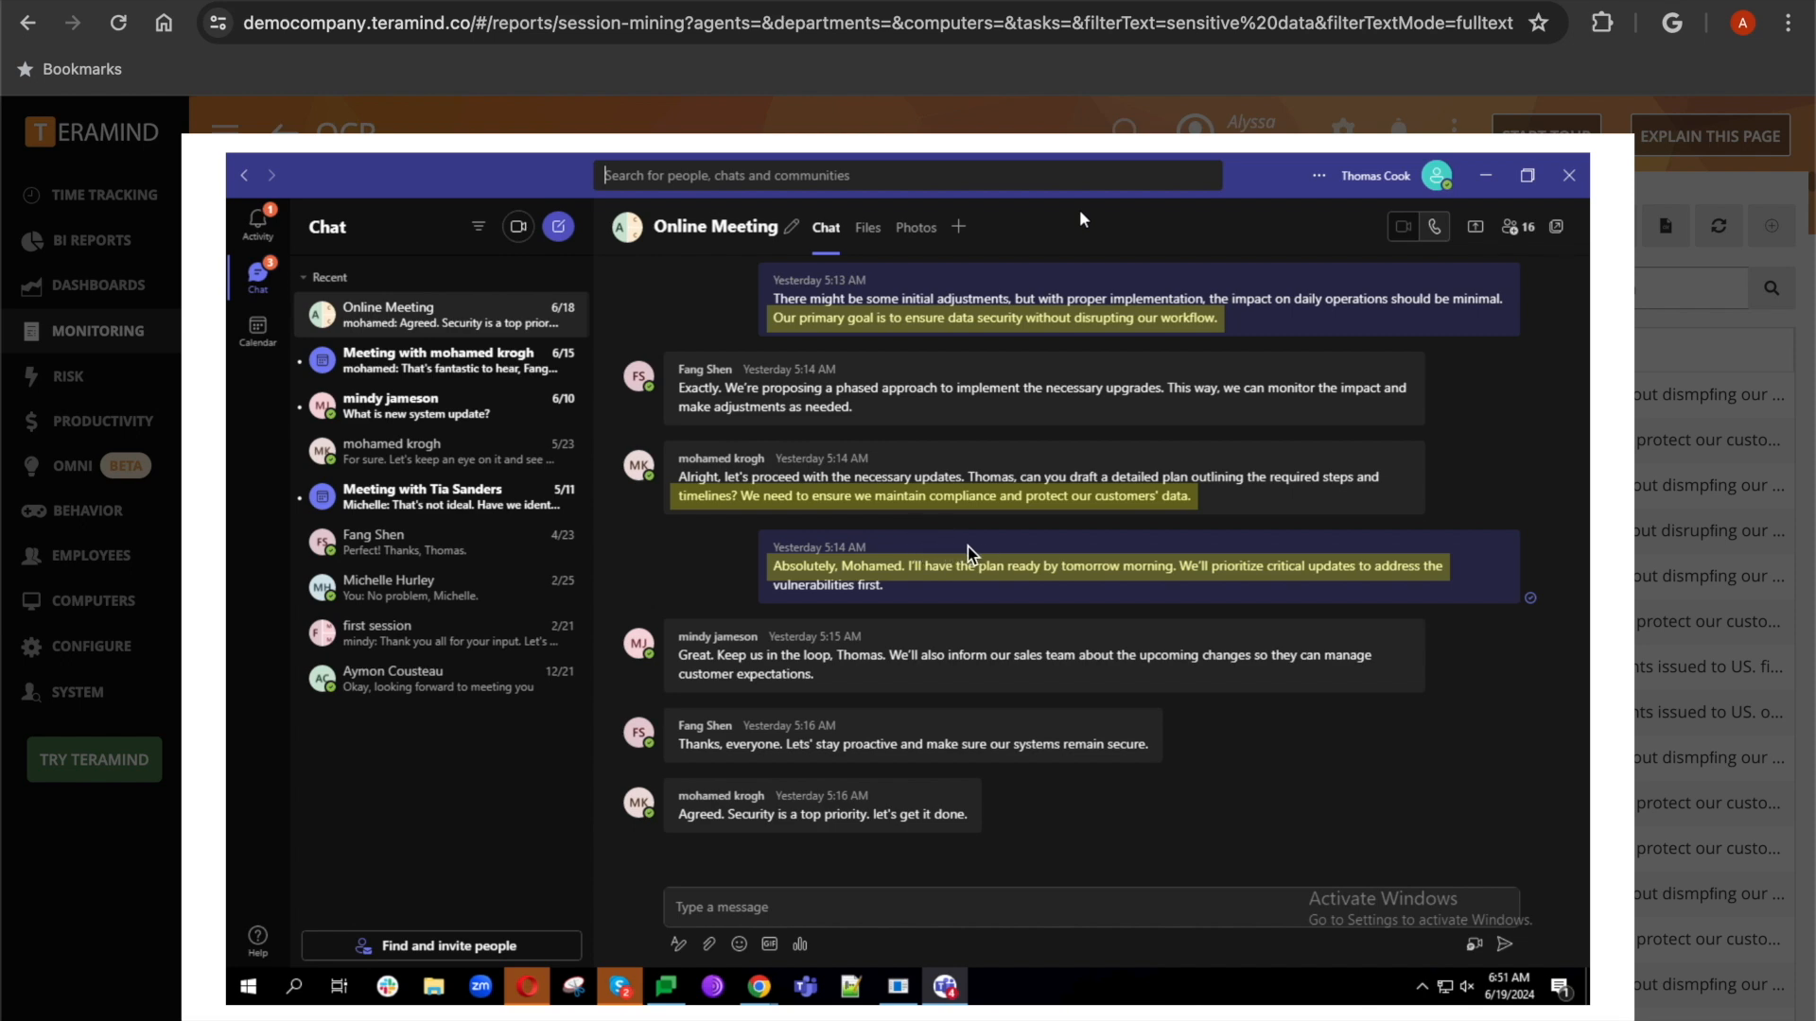
mouse_move(1076, 414)
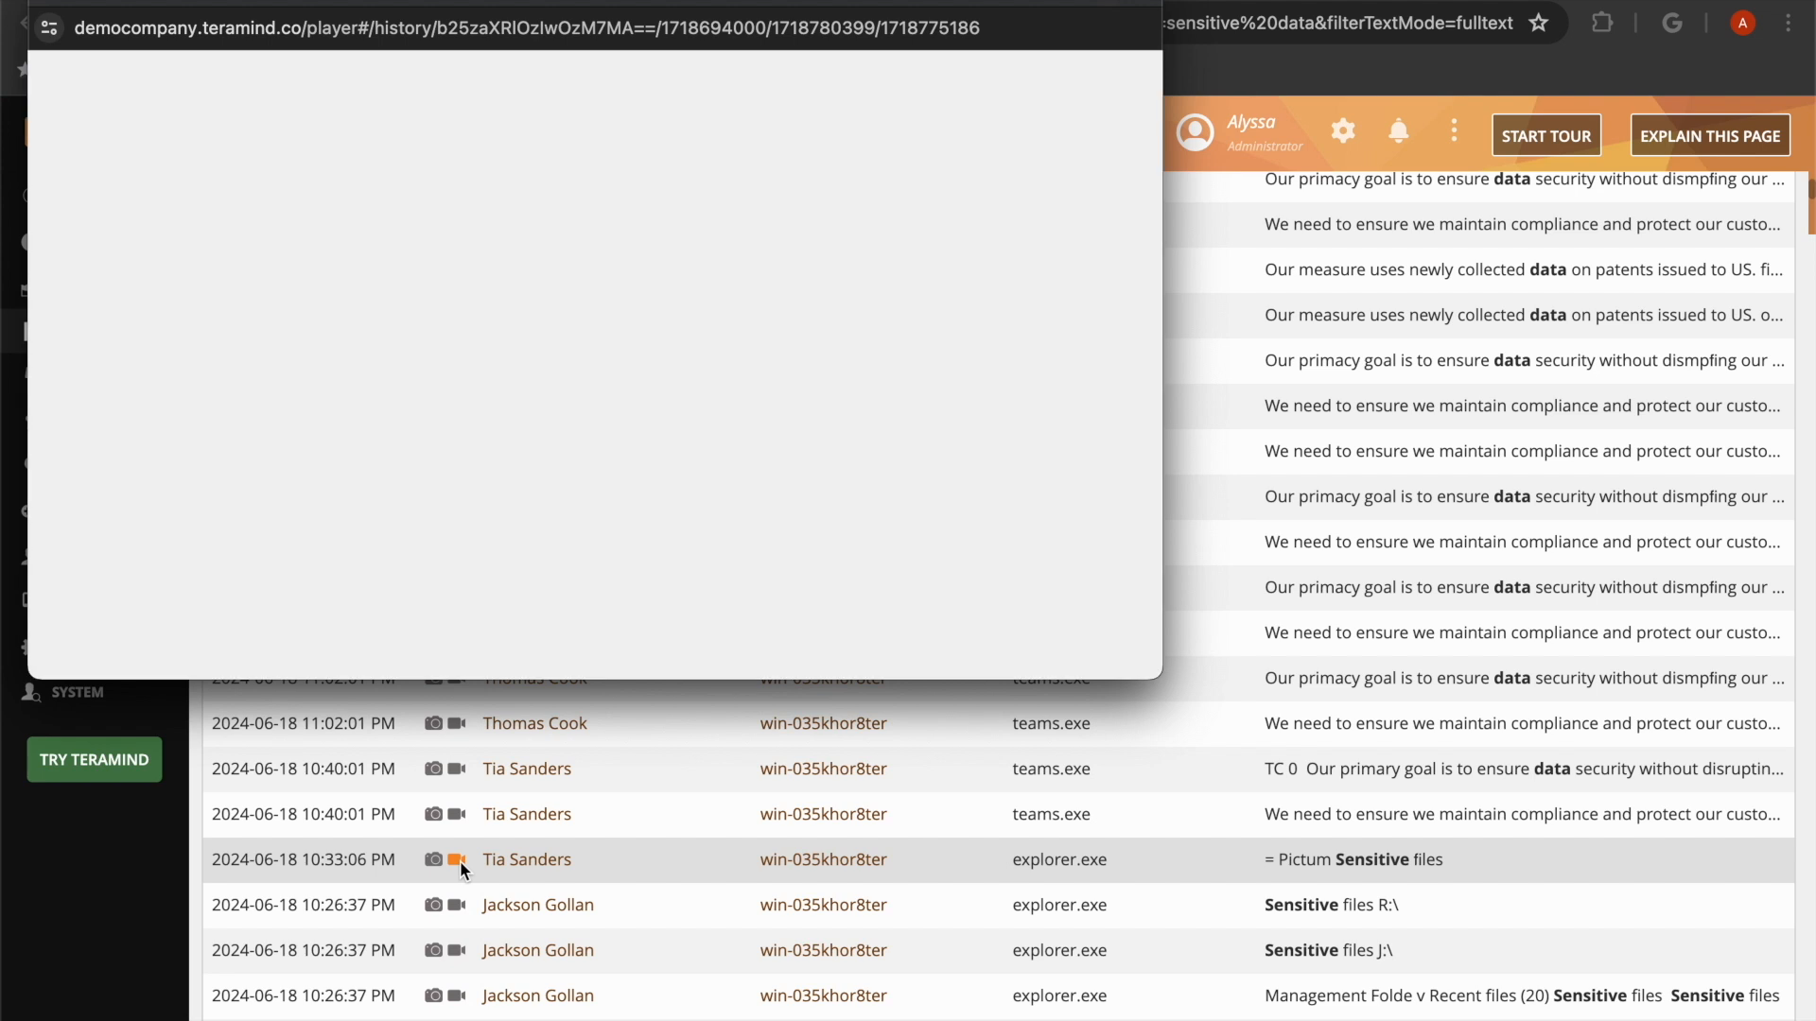
left_click(464, 859)
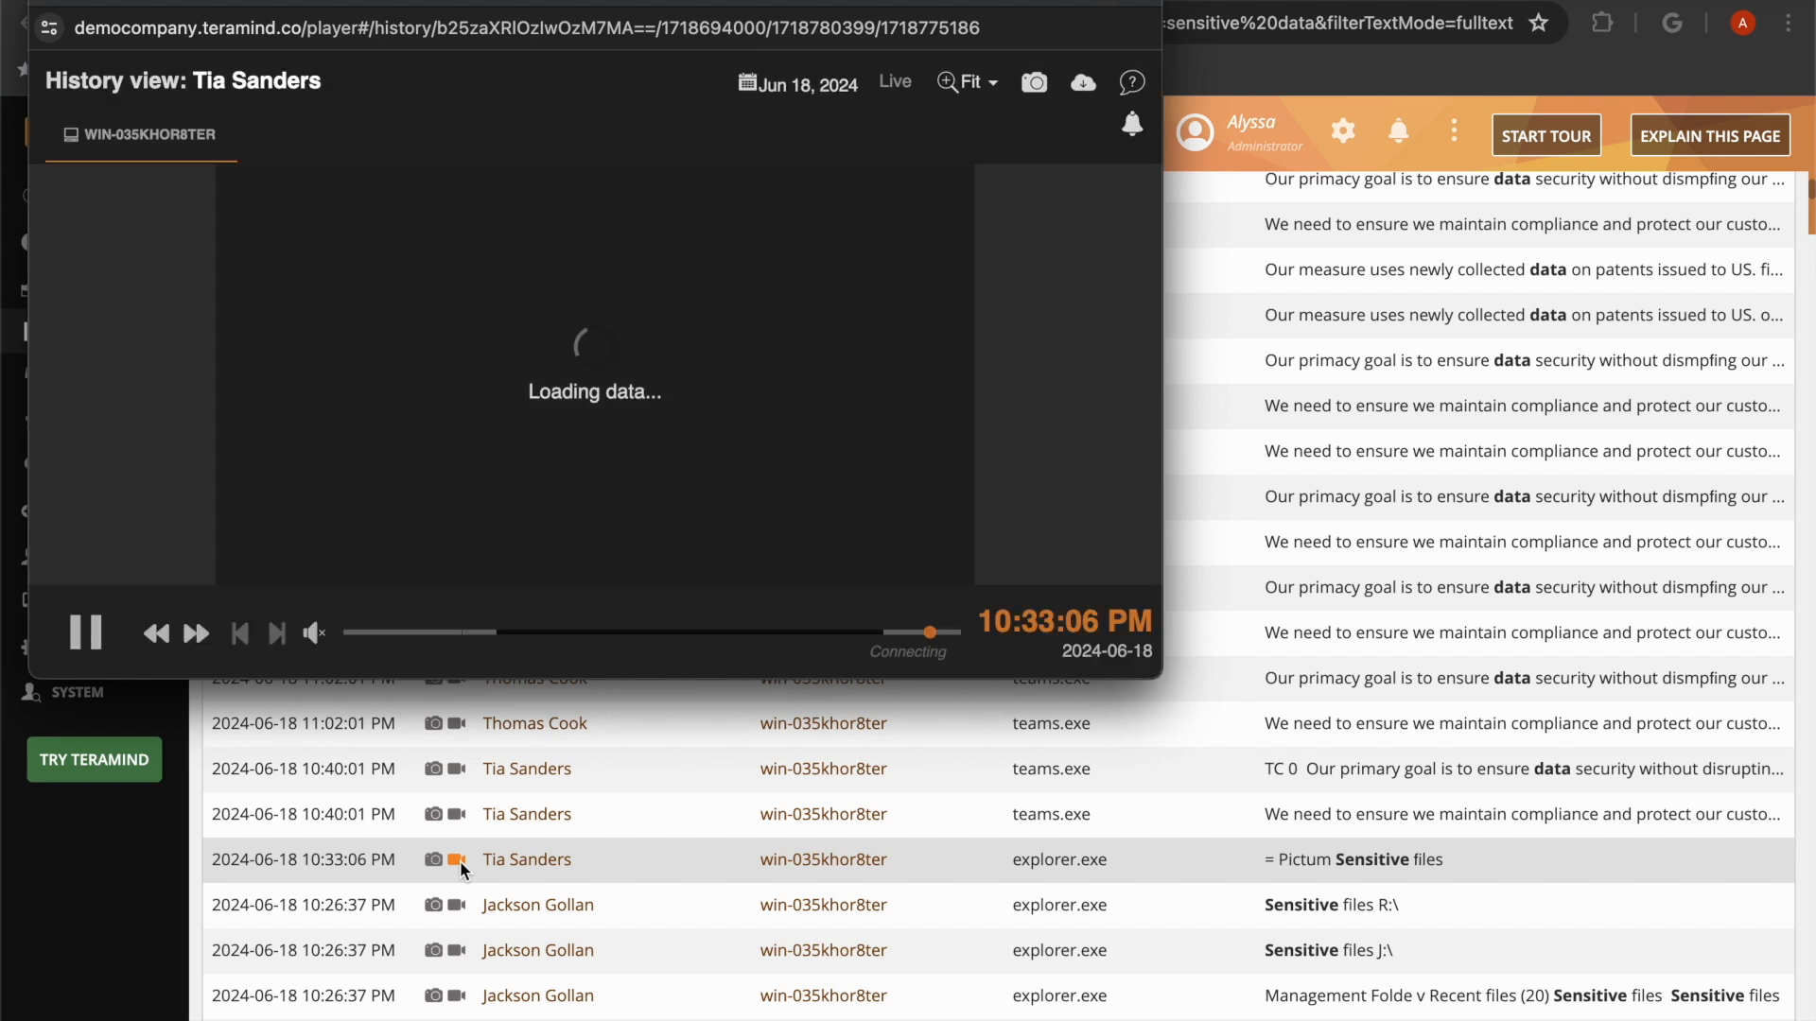